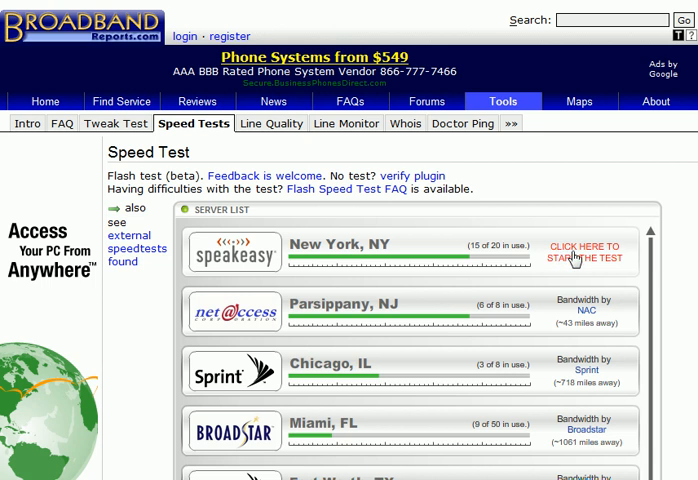
Start the speed test against the New York, NY speakeasy server.
{"action": "left_click", "coordinate": [576, 252]}
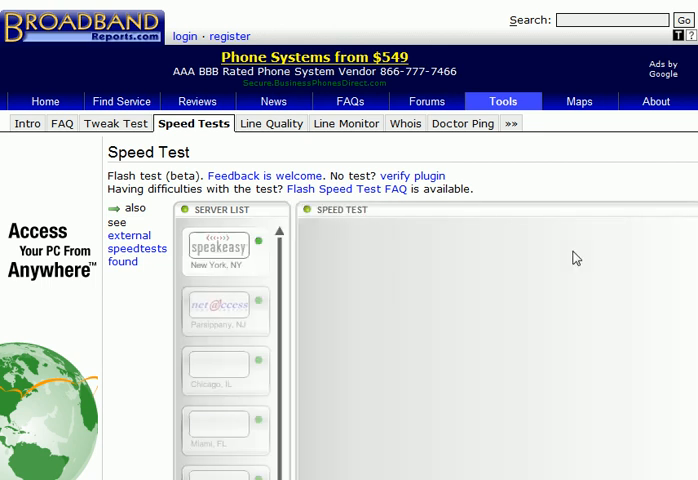